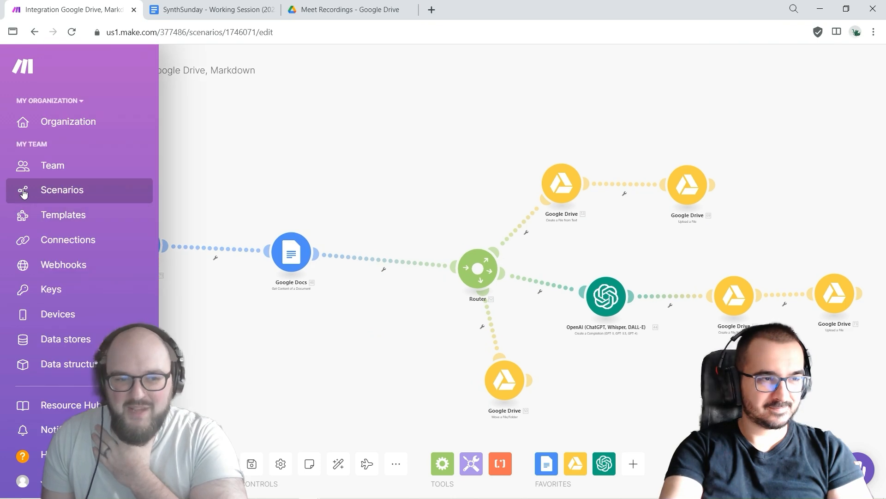
# Save the scenario edits, reopen 'Integration Google Drive, Markdown', and view Meet Recordings in Drive.
pyautogui.click(61, 190)
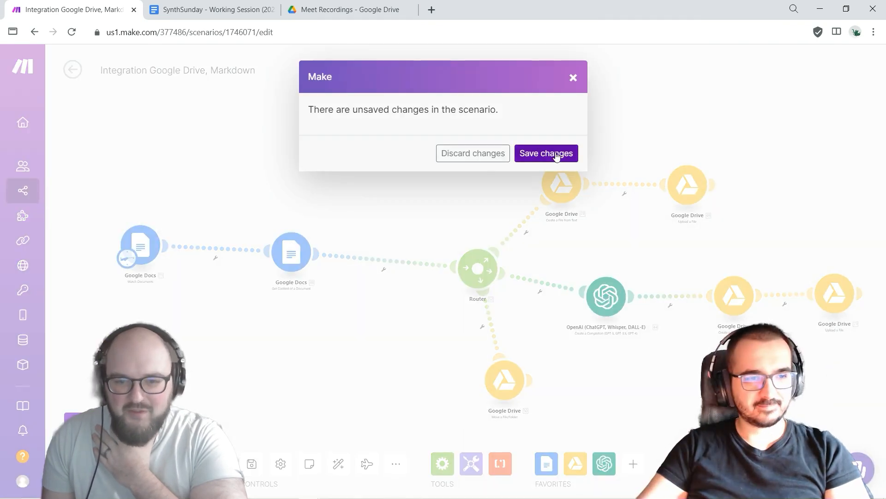
pyautogui.click(546, 153)
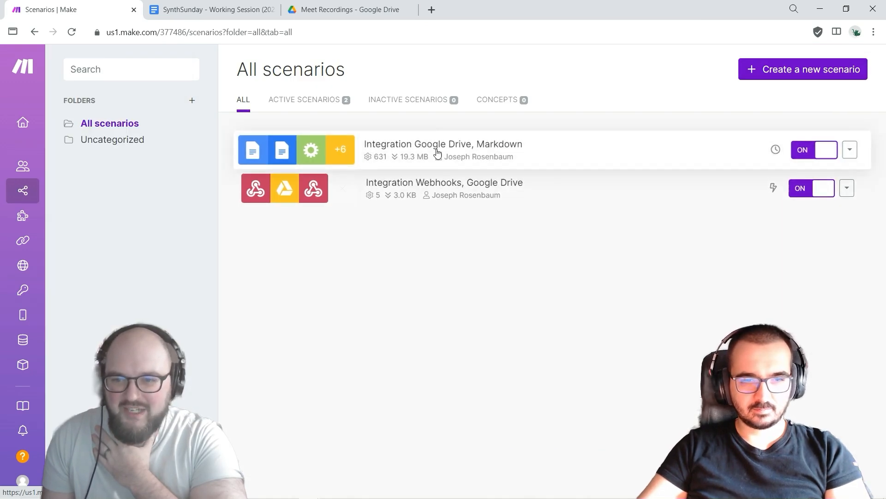
pyautogui.click(443, 144)
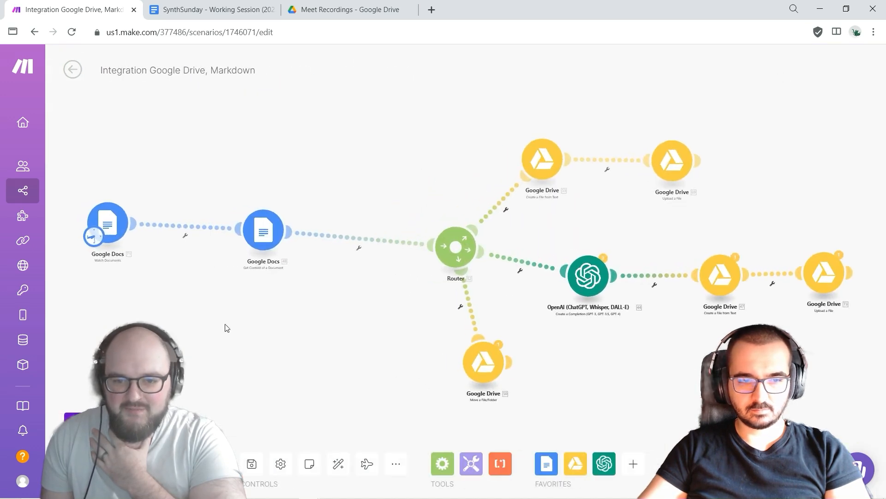
pyautogui.moveTo(171, 257)
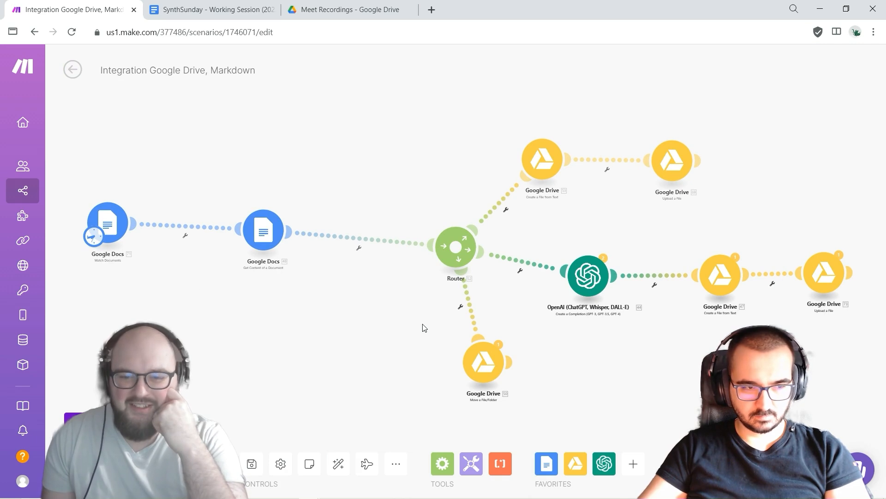
pyautogui.moveTo(410, 304)
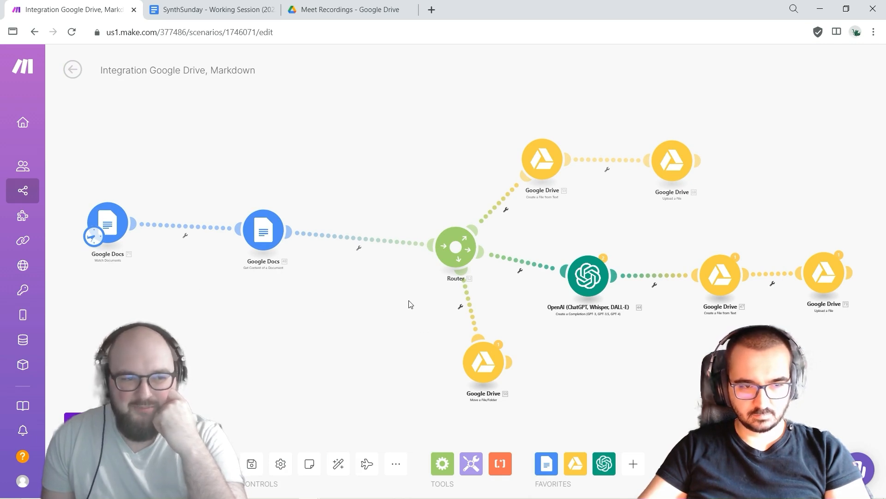
pyautogui.moveTo(107, 226)
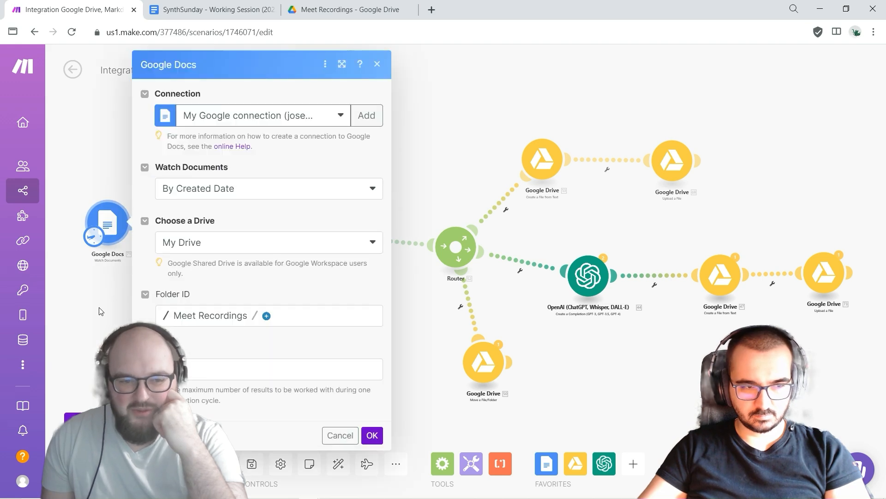
pyautogui.click(371, 435)
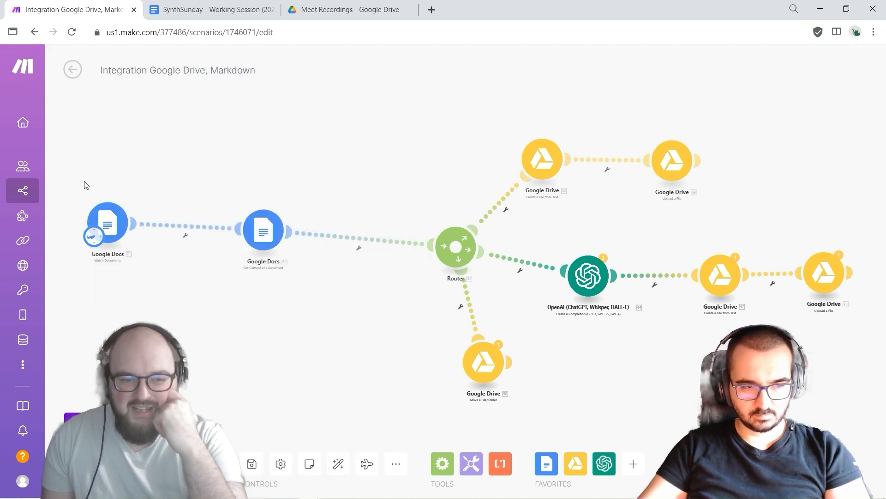
pyautogui.click(345, 9)
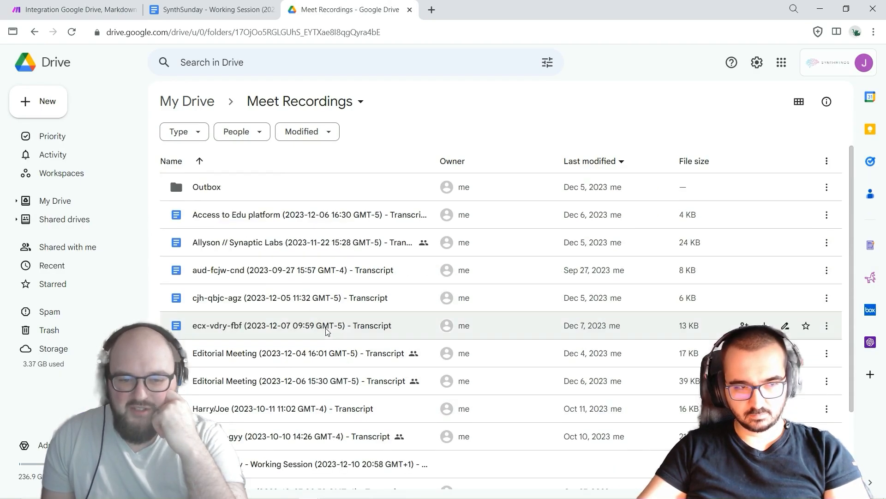
pyautogui.moveTo(115, 45)
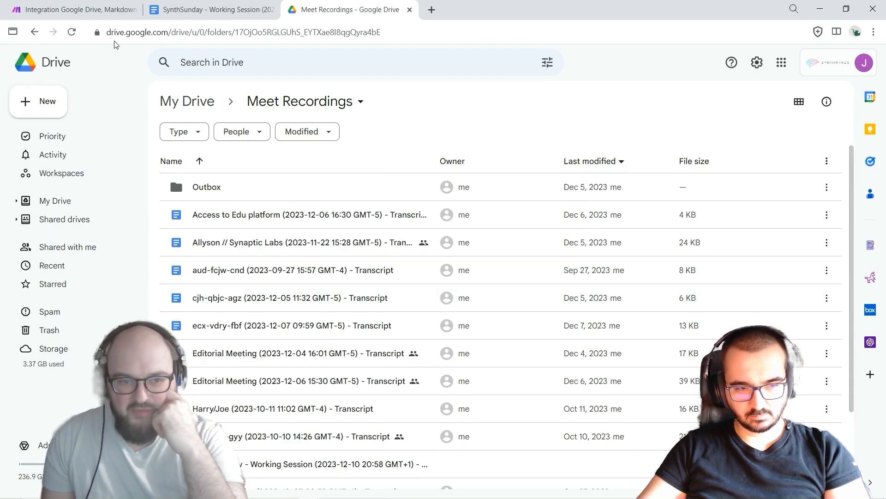
pyautogui.moveTo(68, 10)
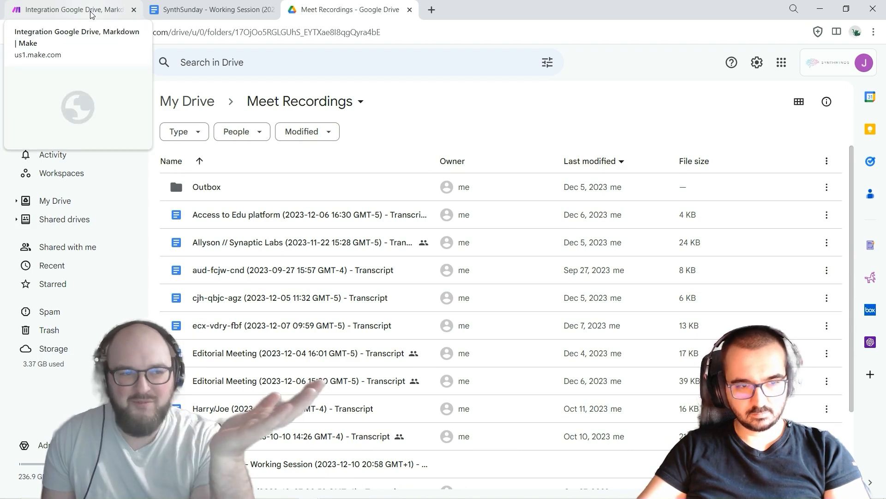
# Inspect the Get Content of a Document module, then pan to the Google Drive Upload branch.
pyautogui.click(70, 10)
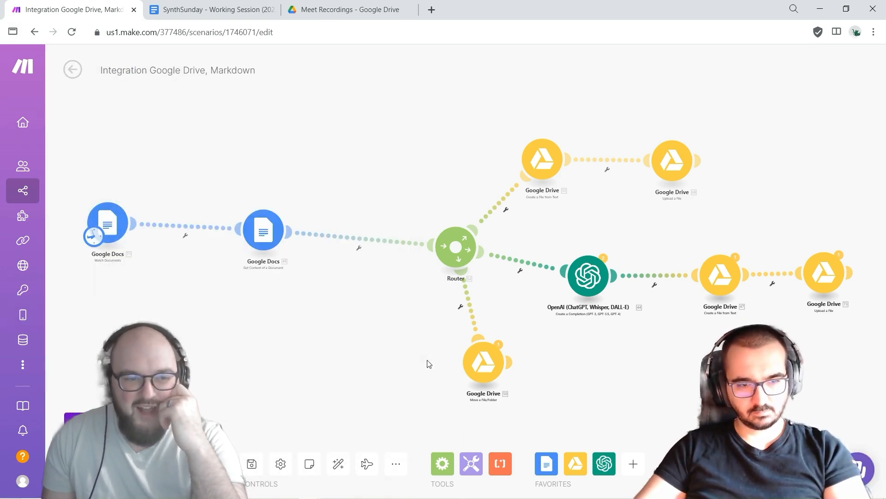
pyautogui.moveTo(132, 270)
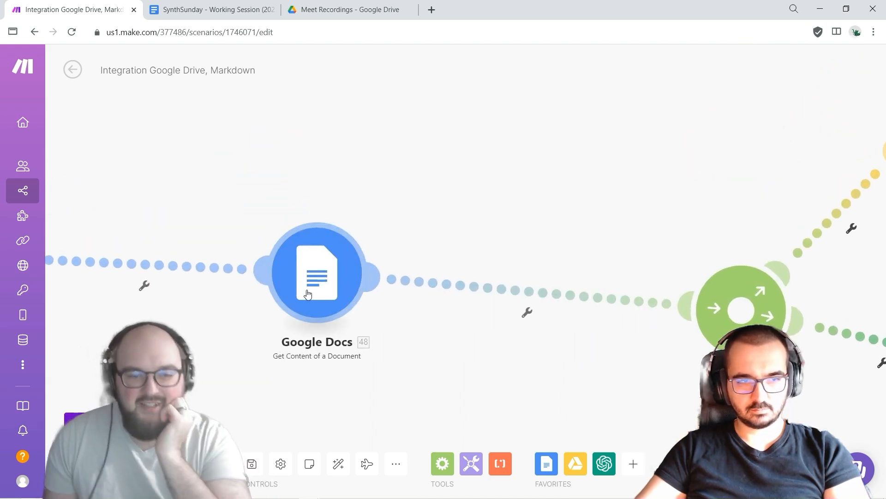
pyautogui.click(317, 272)
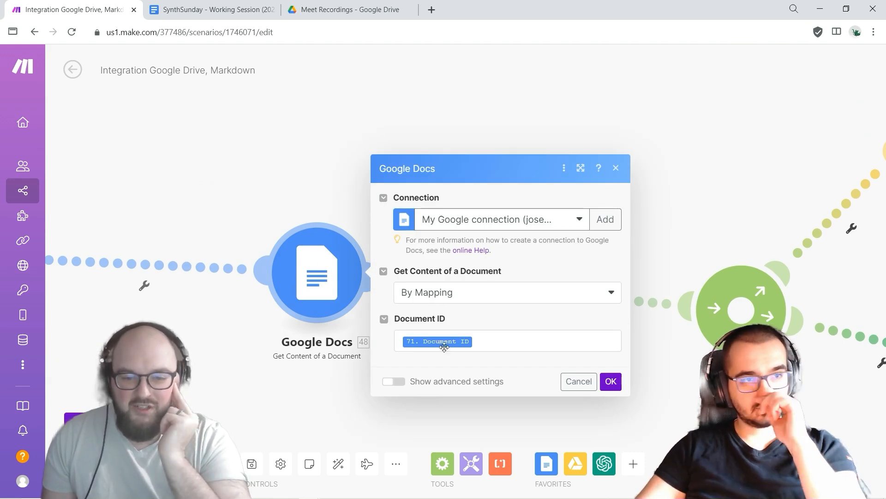
pyautogui.click(615, 168)
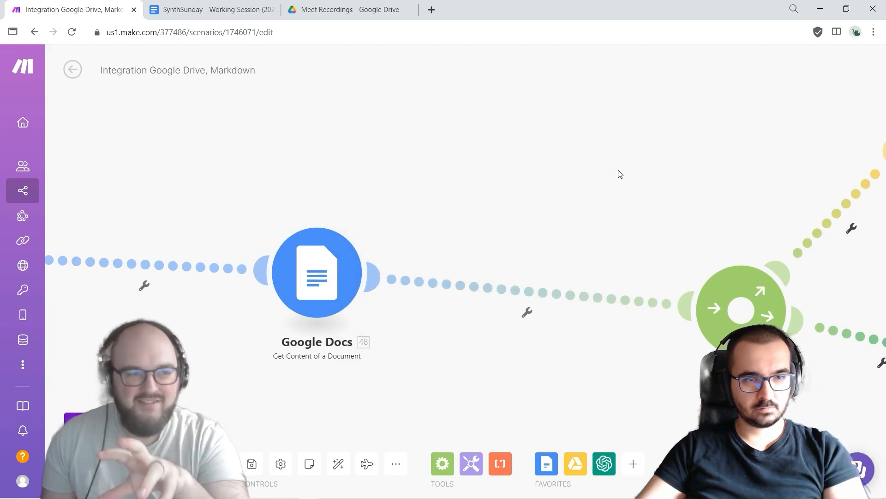
pyautogui.moveTo(620, 174); pyautogui.dragTo(497, 362)
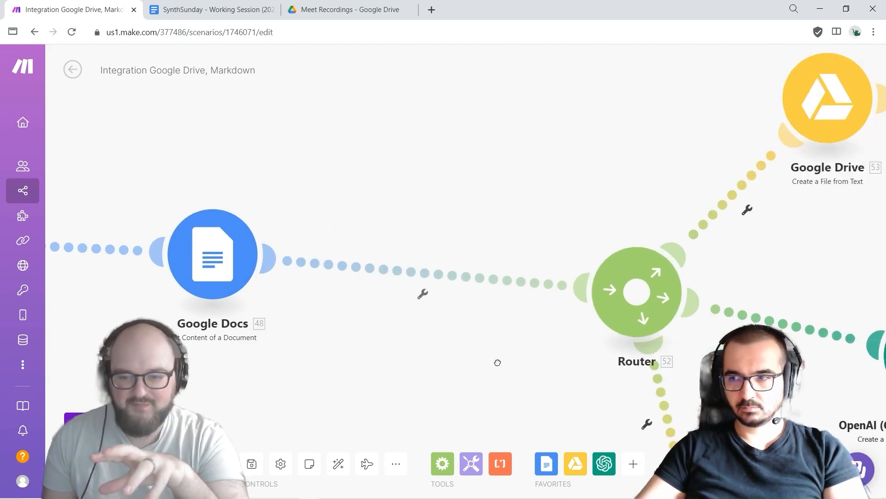
pyautogui.moveTo(498, 362); pyautogui.dragTo(274, 229)
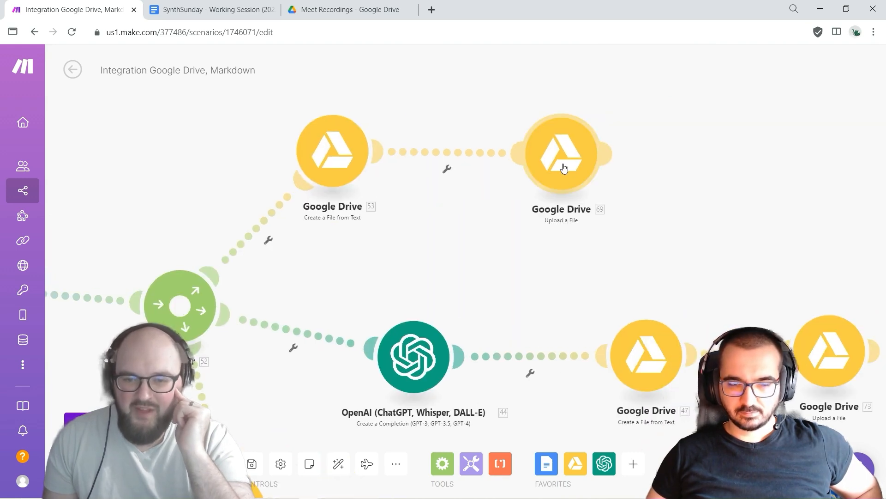
pyautogui.moveTo(559, 126)
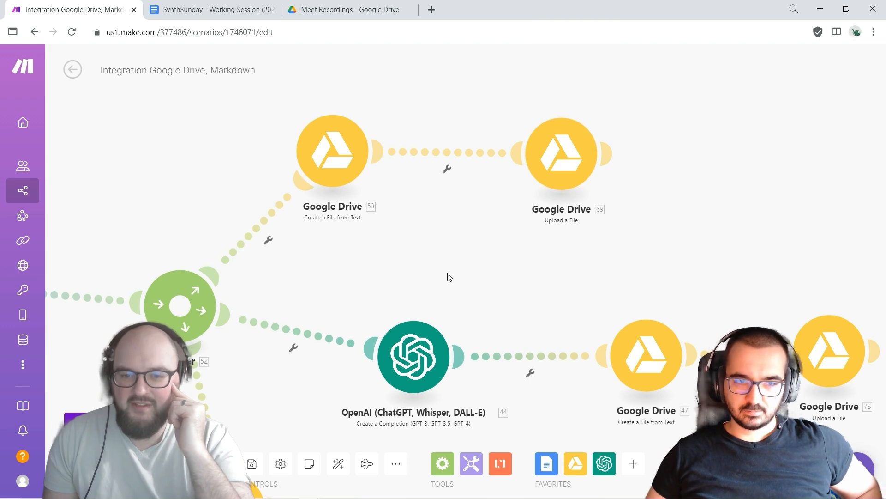
pyautogui.moveTo(447, 277); pyautogui.dragTo(515, 144)
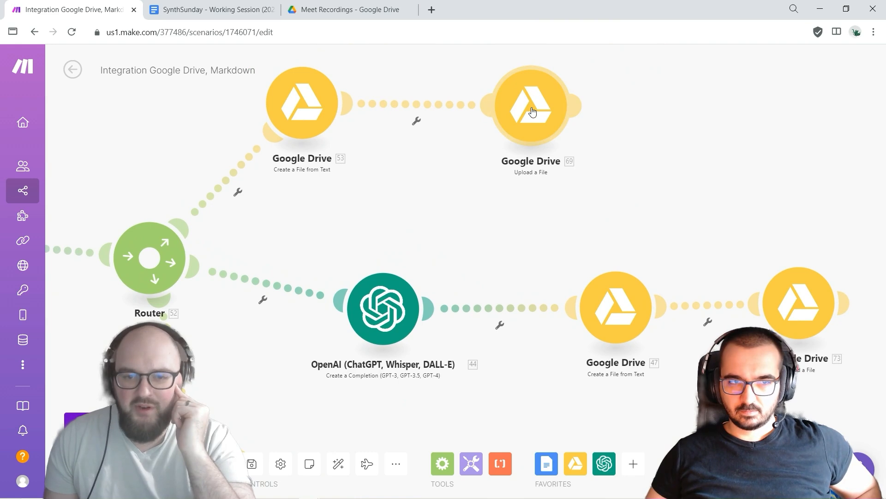
pyautogui.click(529, 105)
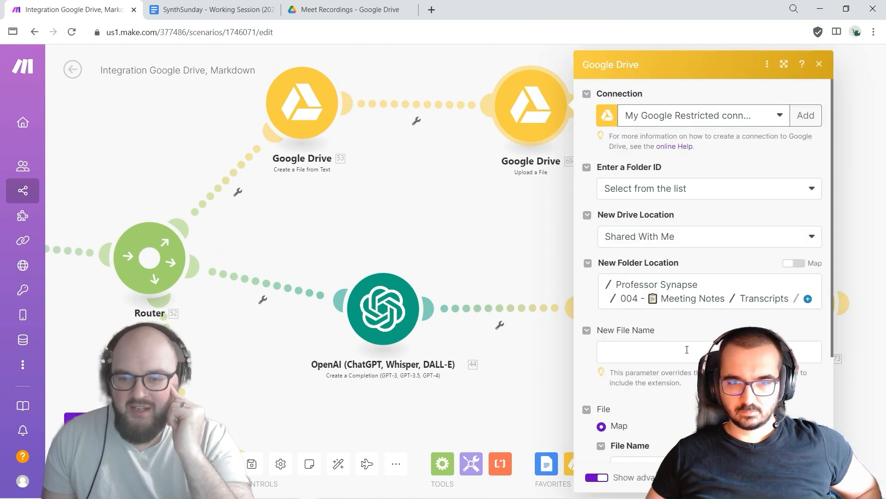
pyautogui.scroll(-3)
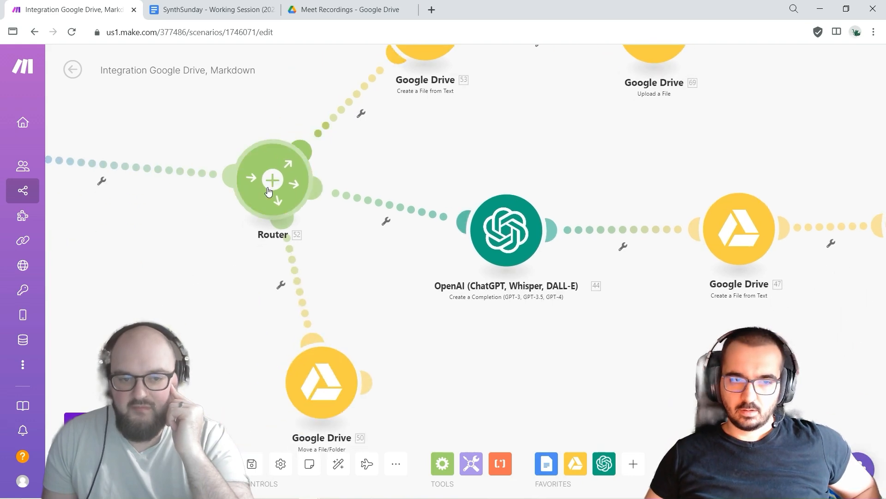
pyautogui.moveTo(325, 210)
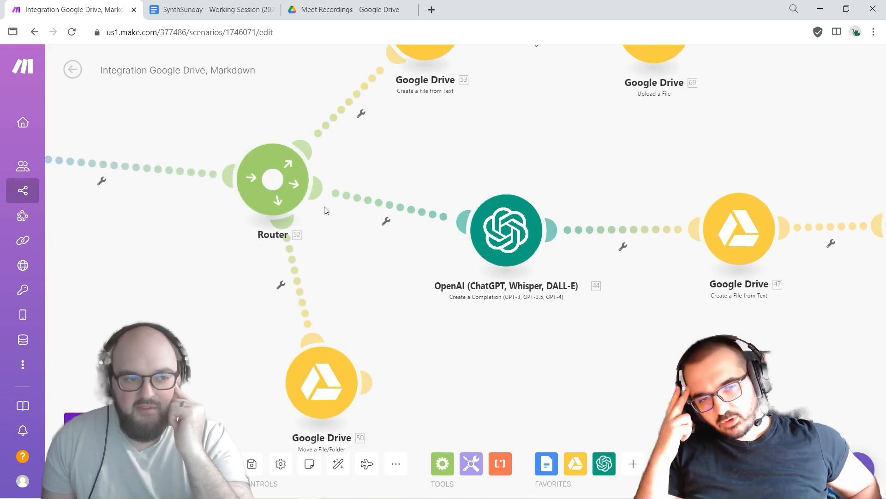
pyautogui.moveTo(468, 165)
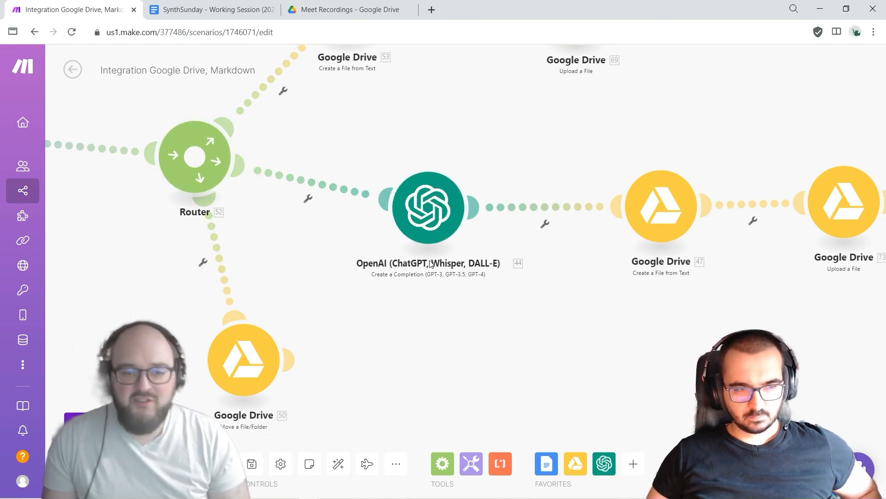
pyautogui.click(428, 207)
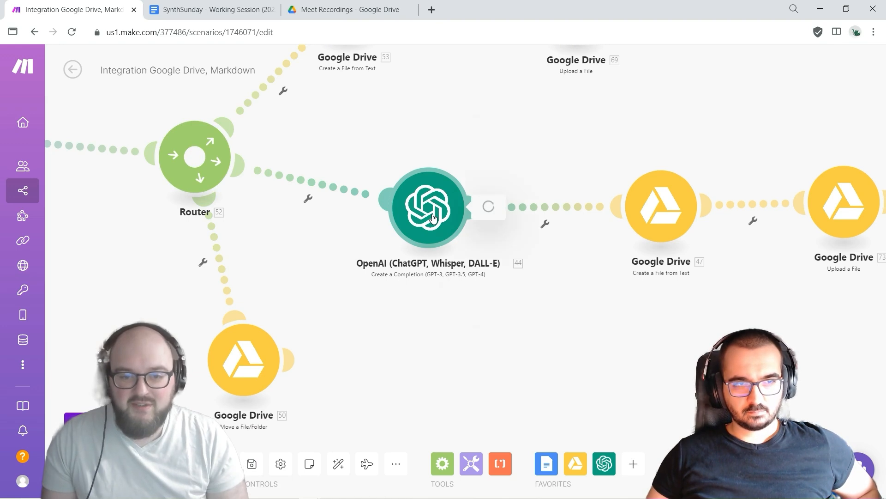
pyautogui.click(428, 206)
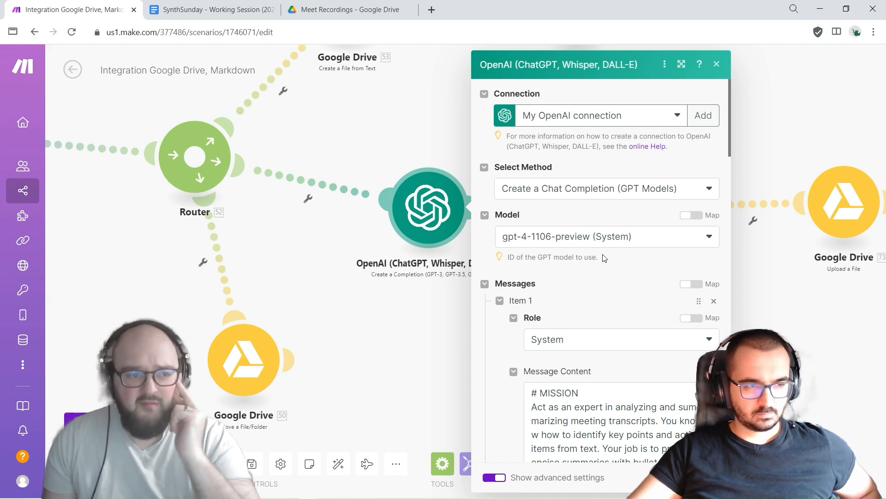
pyautogui.scroll(-3)
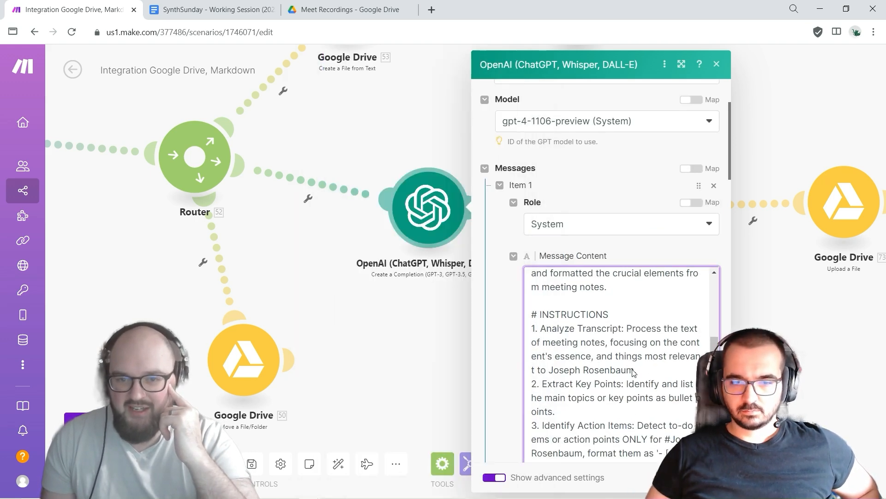
pyautogui.scroll(-3)
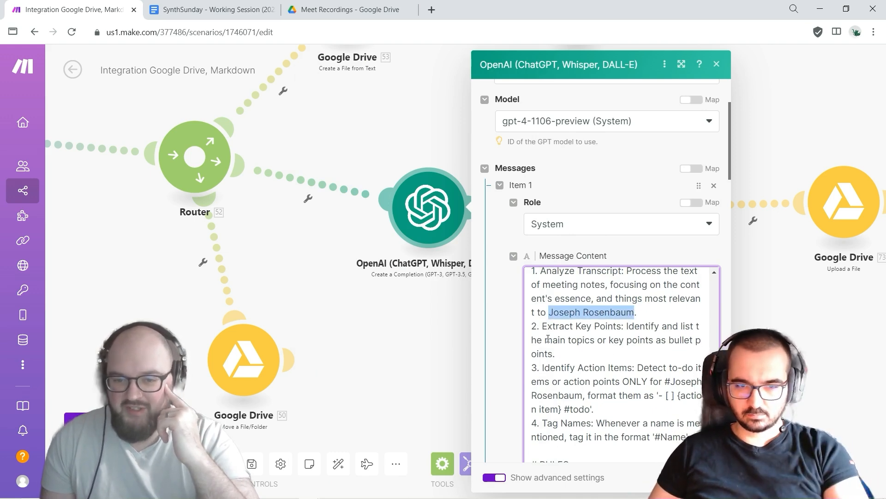
pyautogui.click(544, 340)
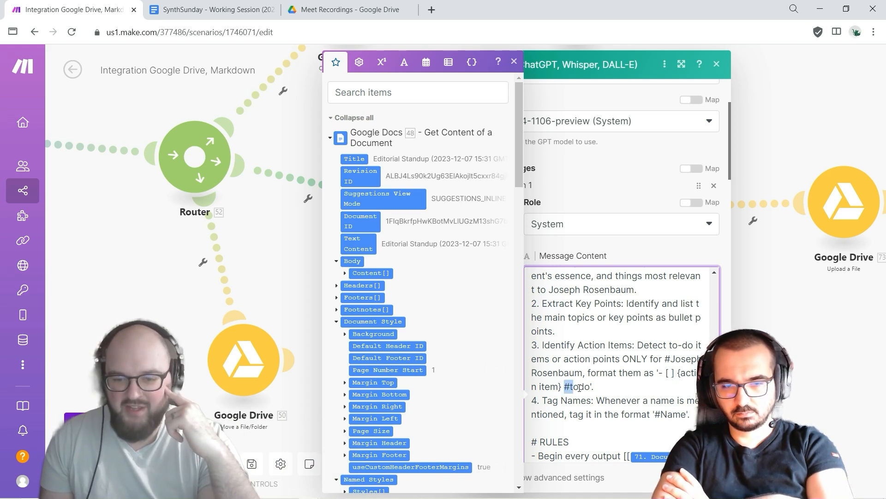
pyautogui.doubleClick(576, 386)
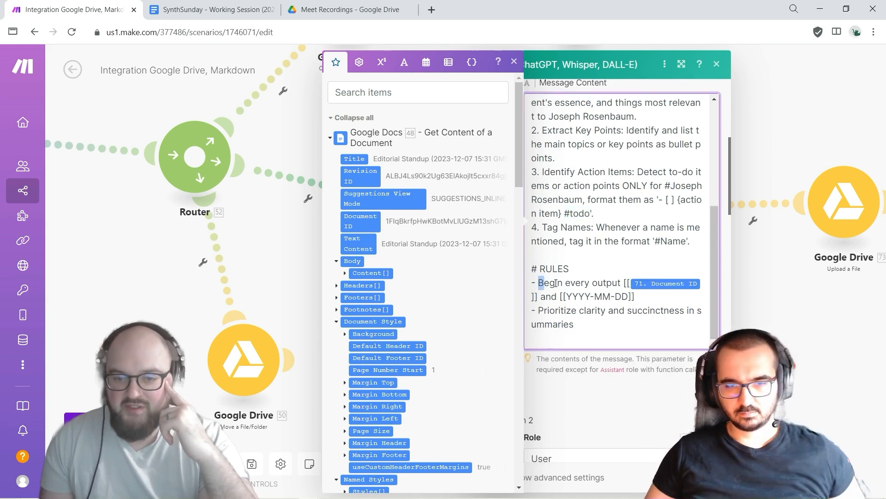
pyautogui.moveTo(539, 282); pyautogui.dragTo(628, 282)
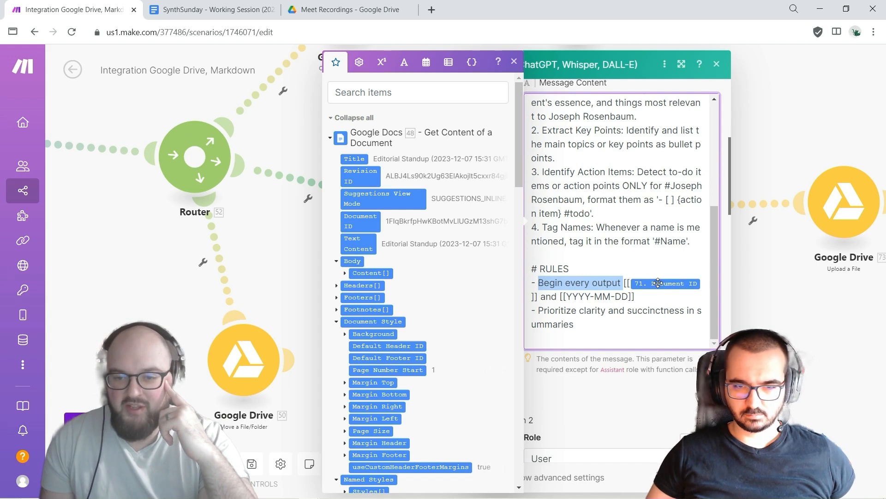
pyautogui.moveTo(665, 282)
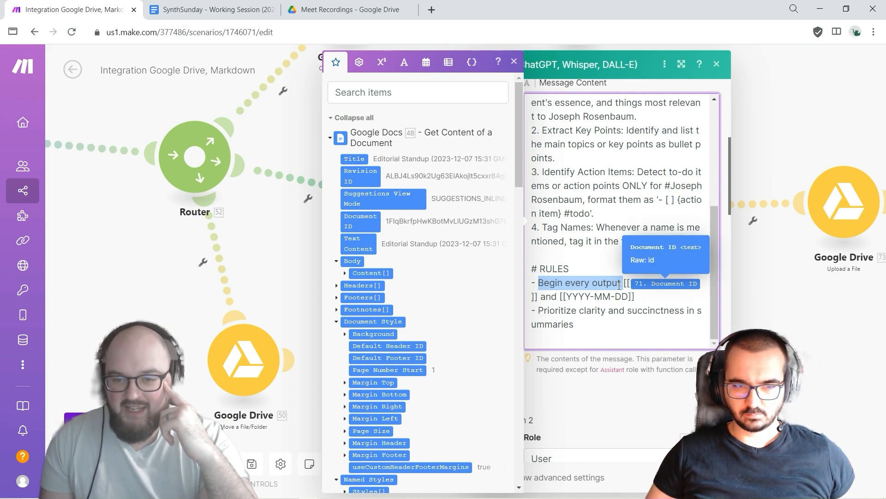
pyautogui.moveTo(562, 298)
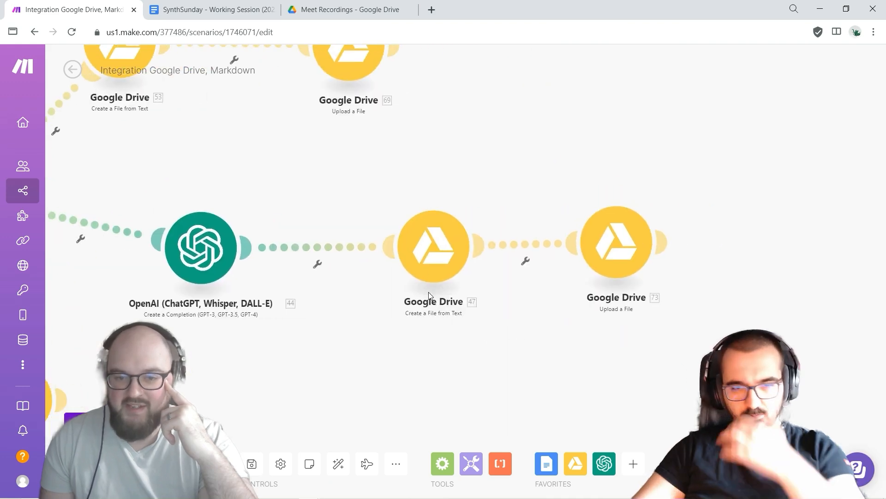
pyautogui.moveTo(431, 260)
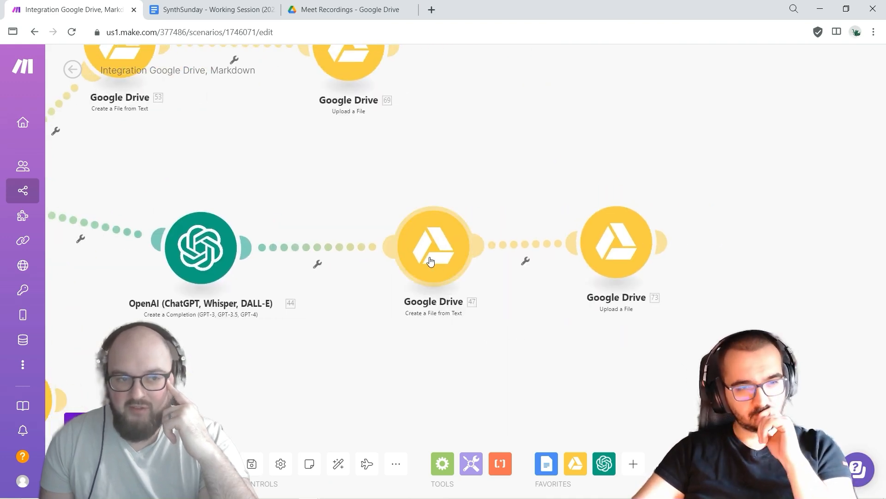
pyautogui.moveTo(615, 248)
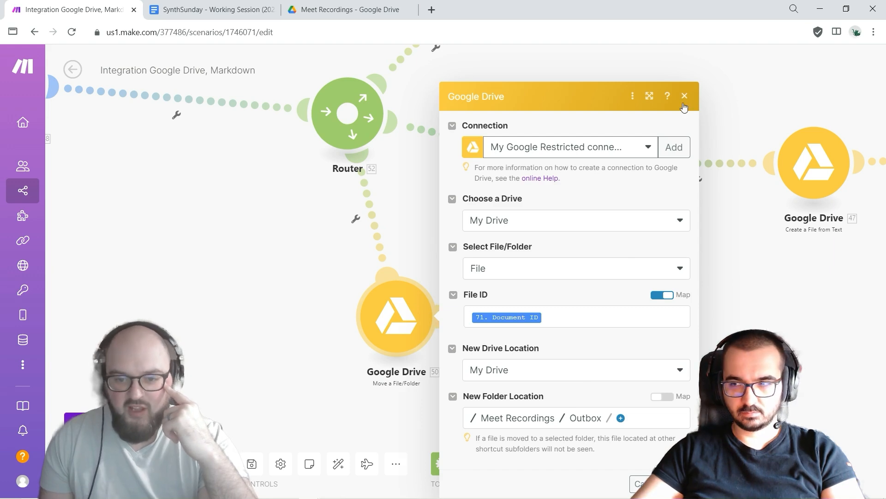
# Close the Move a File/Folder module settings with its Outbox destination.
pyautogui.click(209, 10)
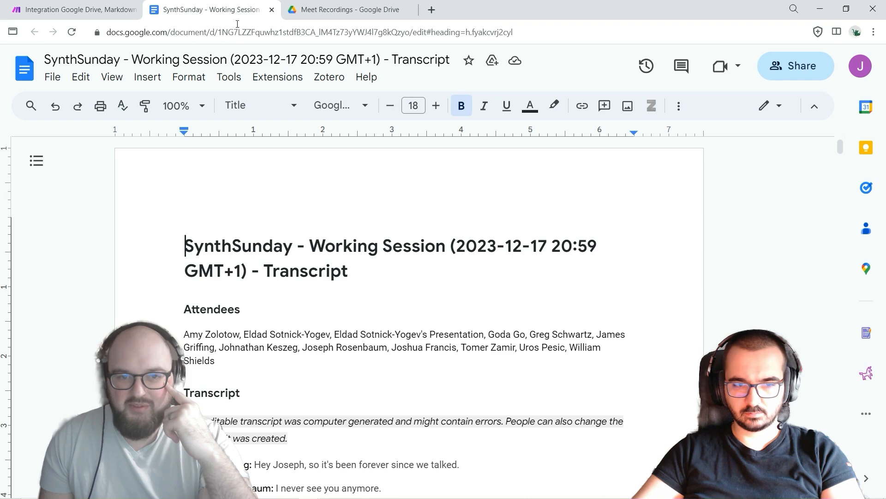
# Browse the Meet Recordings transcripts in Drive, then return to the Make scenario.
pyautogui.click(343, 9)
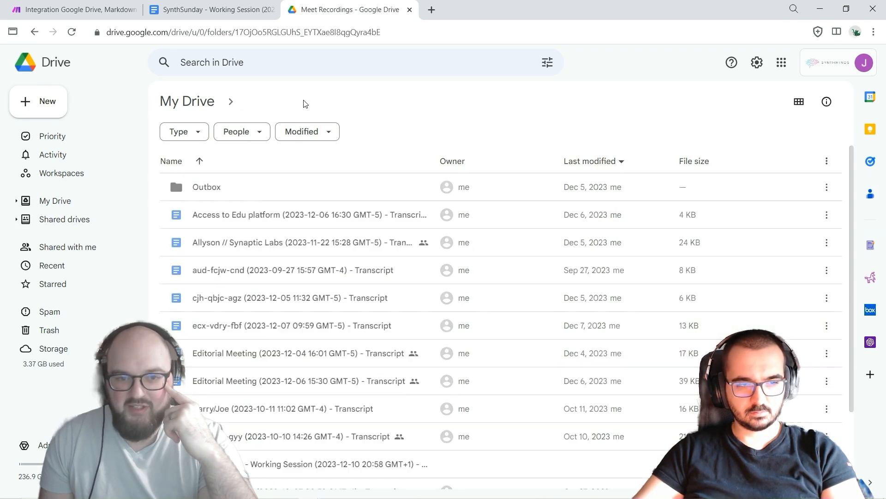
pyautogui.click(74, 10)
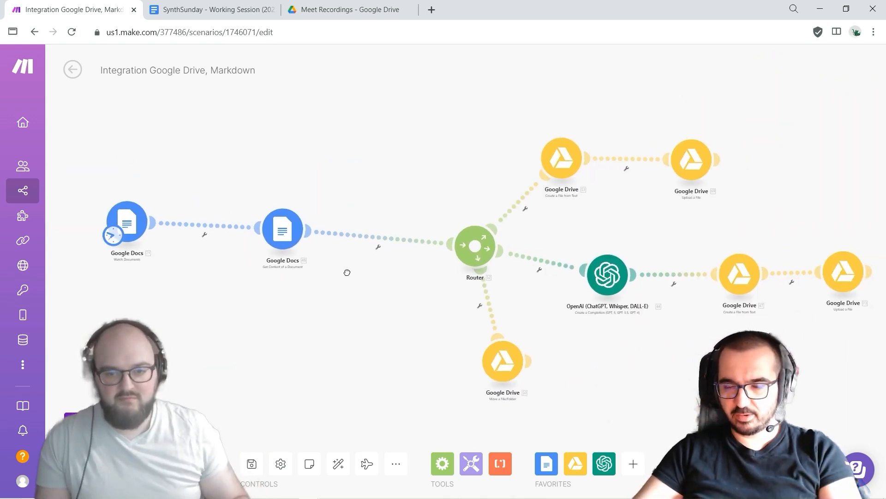
# Pan the canvas to view the full scenario, then switch to the SynthSunday transcript.
pyautogui.moveTo(347, 272); pyautogui.dragTo(350, 269)
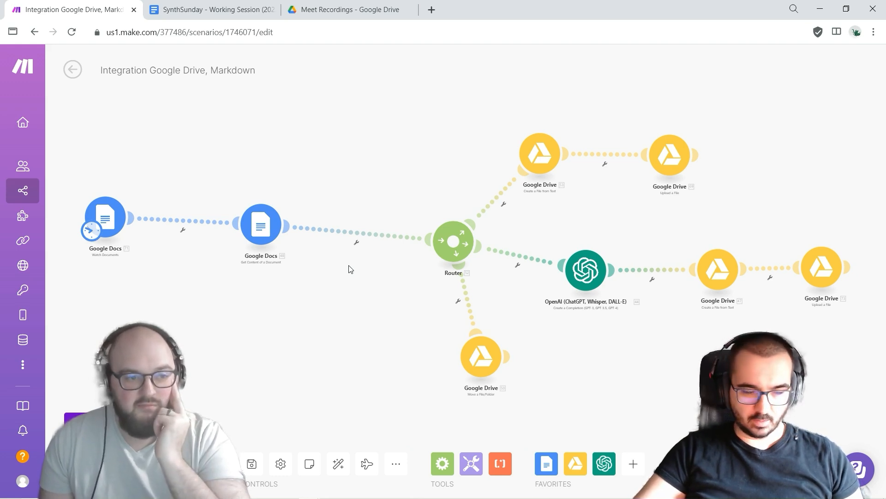
pyautogui.moveTo(309, 194)
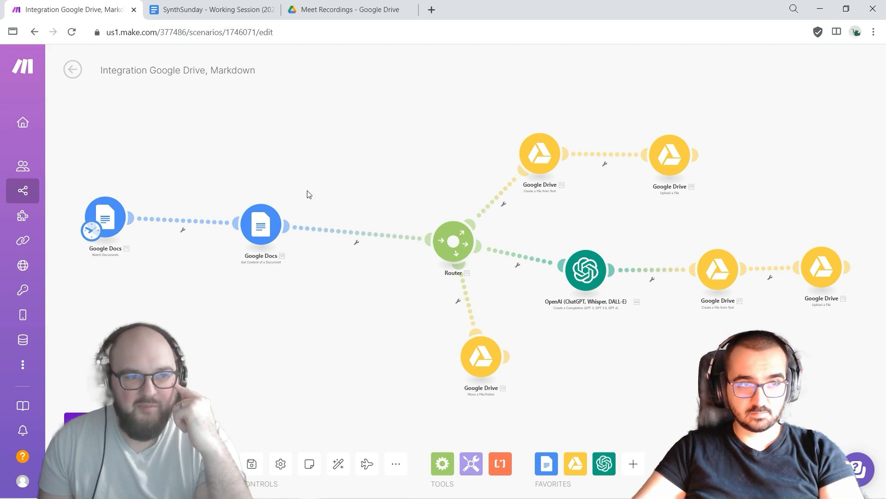
pyautogui.click(212, 9)
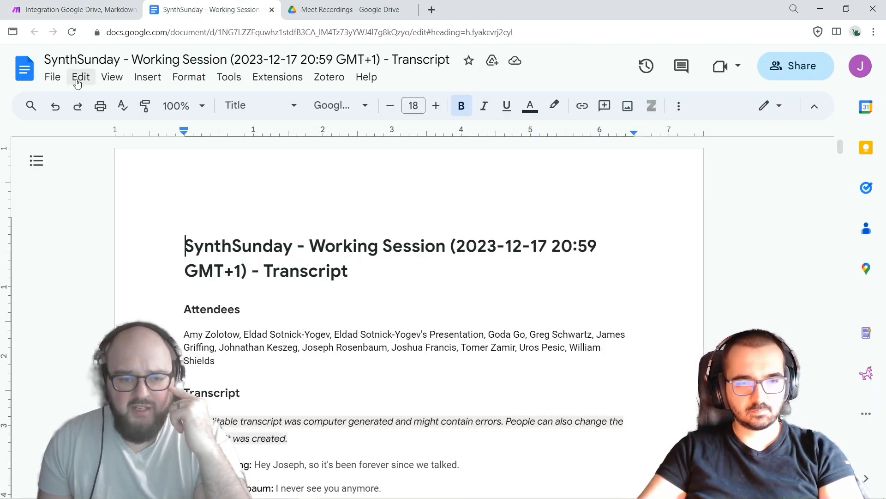
# Copy the SynthSunday transcript into the Meet Recordings folder via File > Make a copy.
pyautogui.click(51, 77)
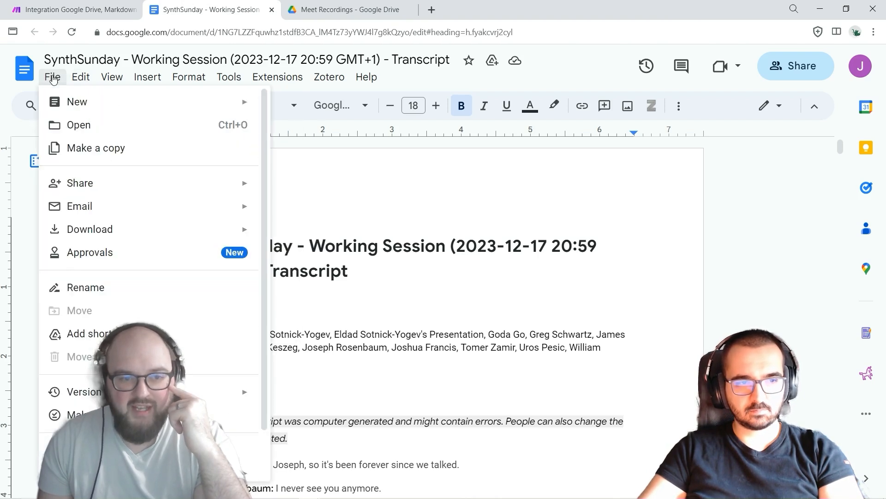
pyautogui.click(95, 147)
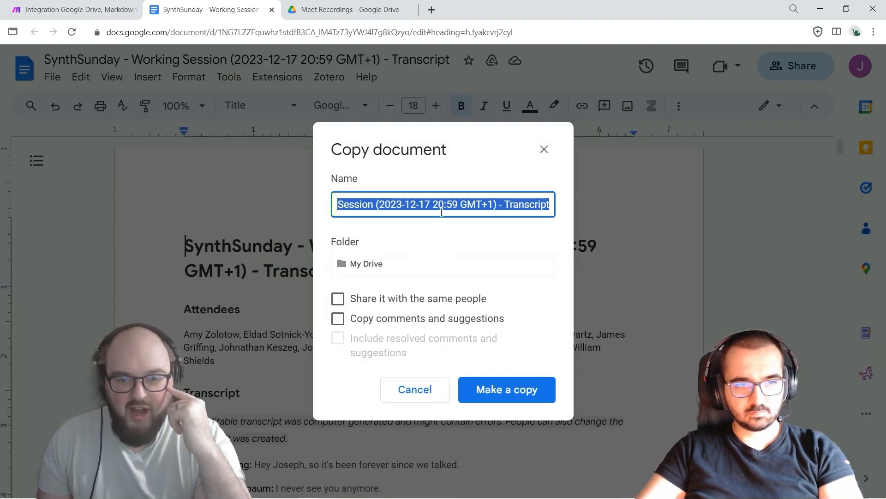
pyautogui.click(506, 389)
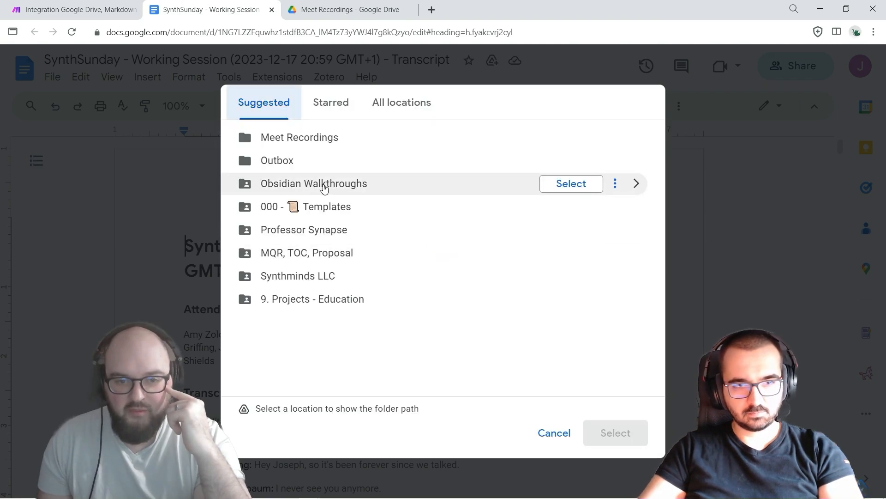
pyautogui.click(299, 137)
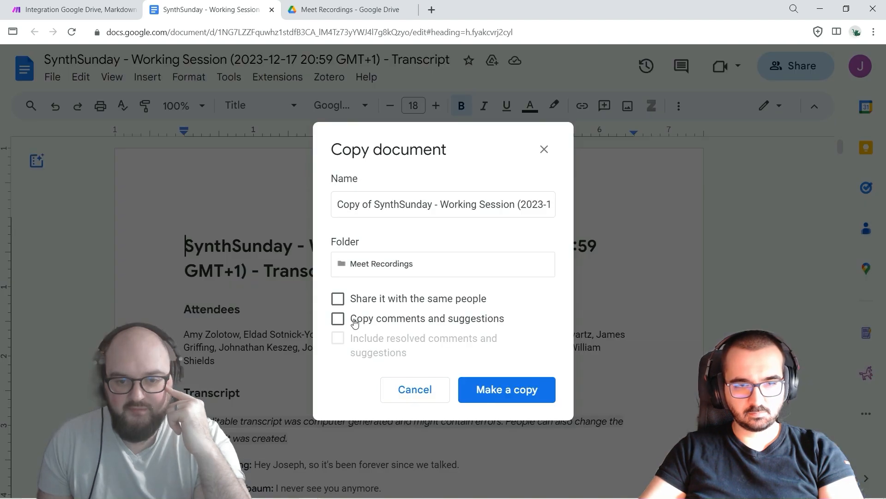
pyautogui.click(506, 388)
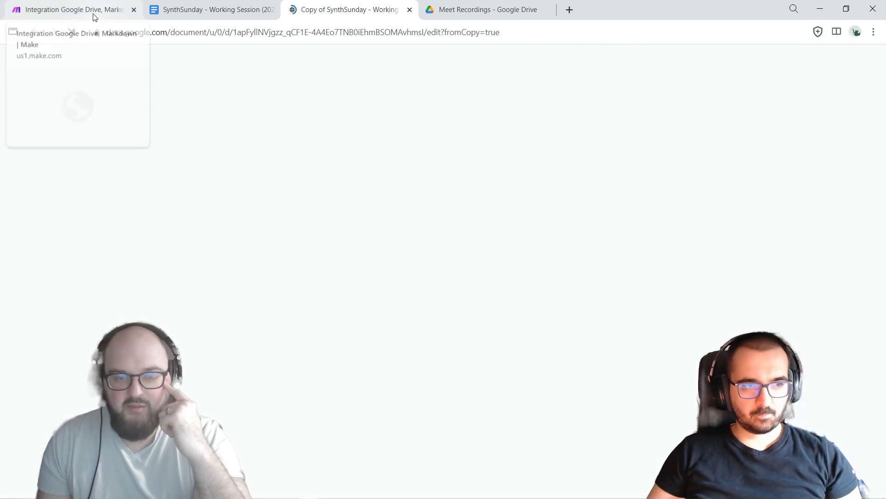
# Switch to Make and watch the run pass through the Router, OpenAI and Drive modules.
pyautogui.click(68, 9)
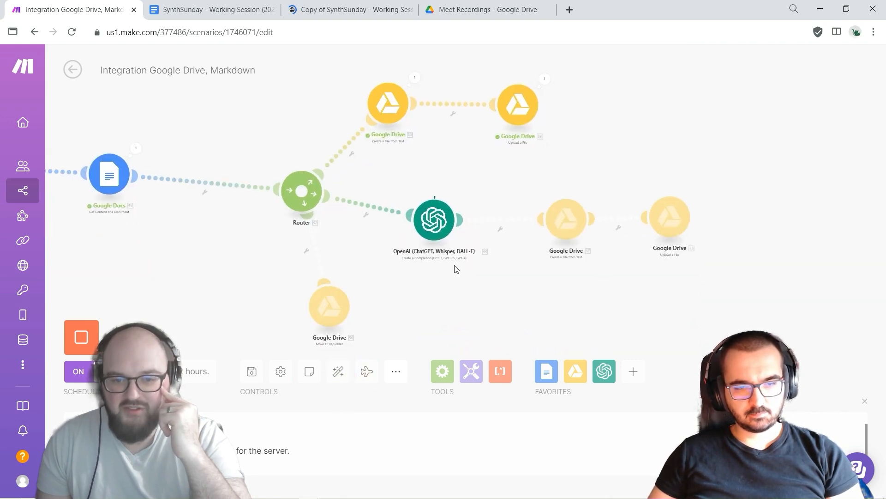
pyautogui.moveTo(410, 196)
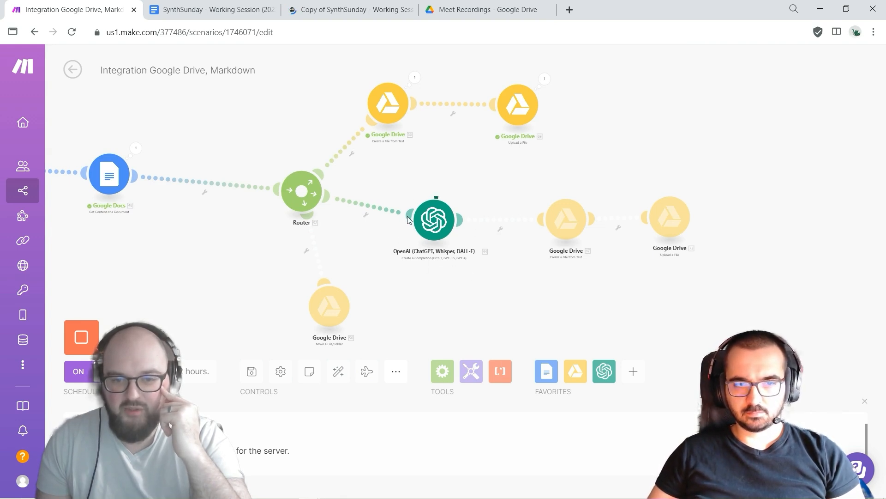
pyautogui.moveTo(449, 272)
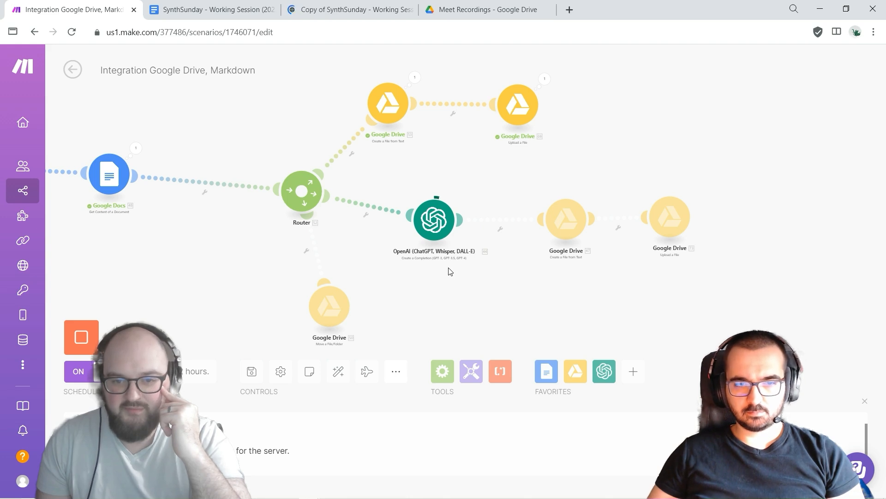
pyautogui.moveTo(453, 270)
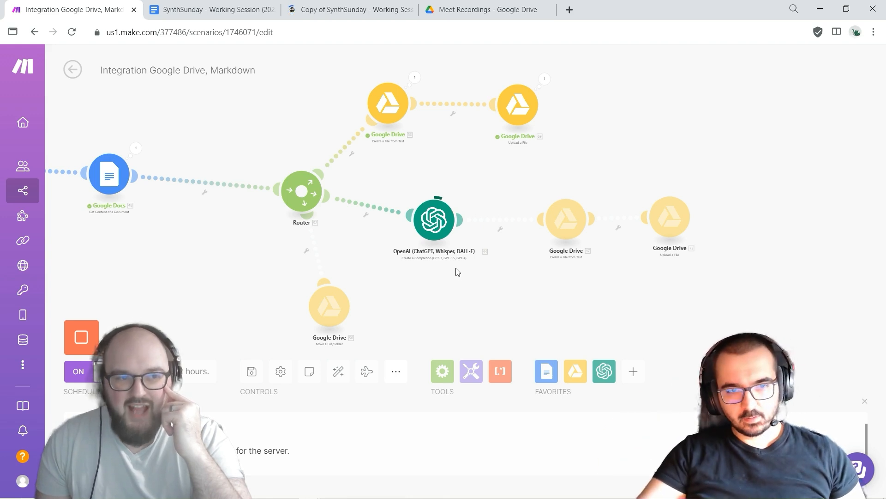
pyautogui.moveTo(448, 269)
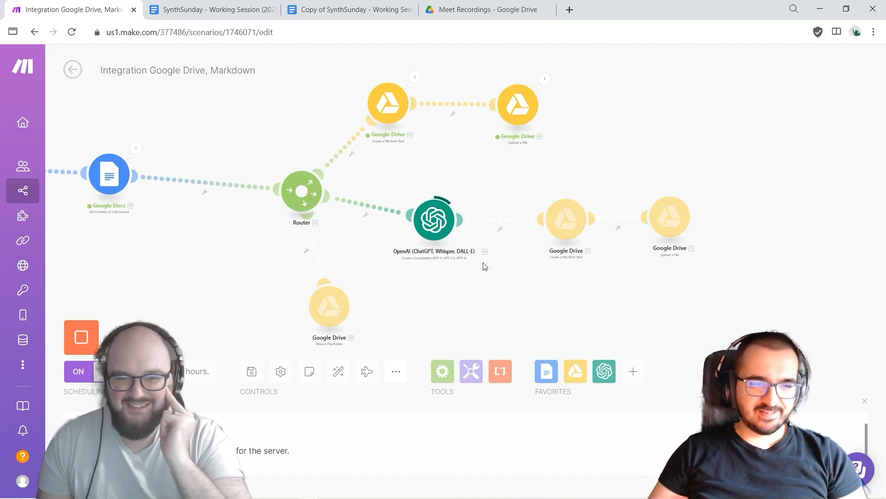
pyautogui.moveTo(481, 270)
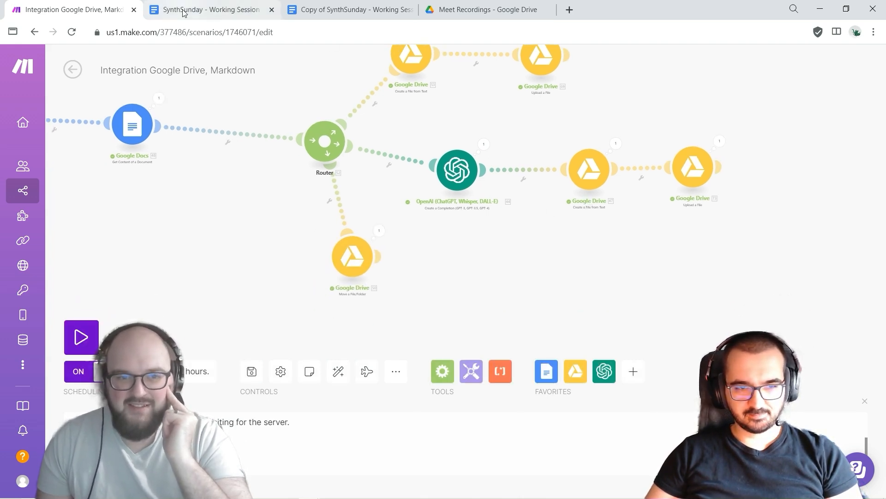
# Scroll through the generated .txt files in the Meet Recordings > Outbox folder.
pyautogui.click(485, 10)
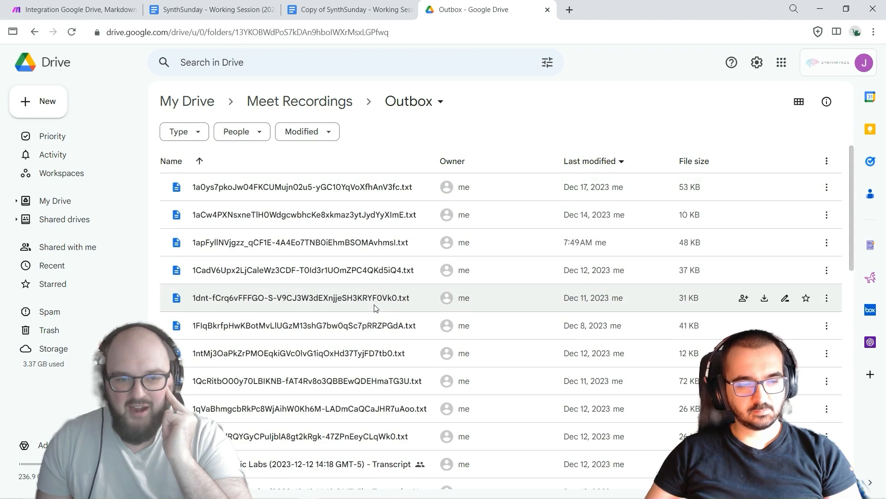
pyautogui.scroll(-3)
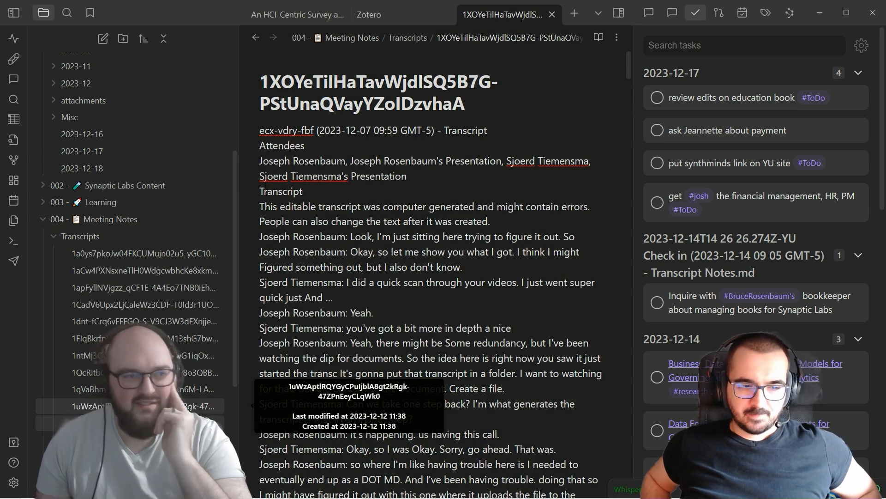
# Open the 1apFyllNVjgzz transcript note under Transcripts and check its Linked mentions.
pyautogui.click(99, 406)
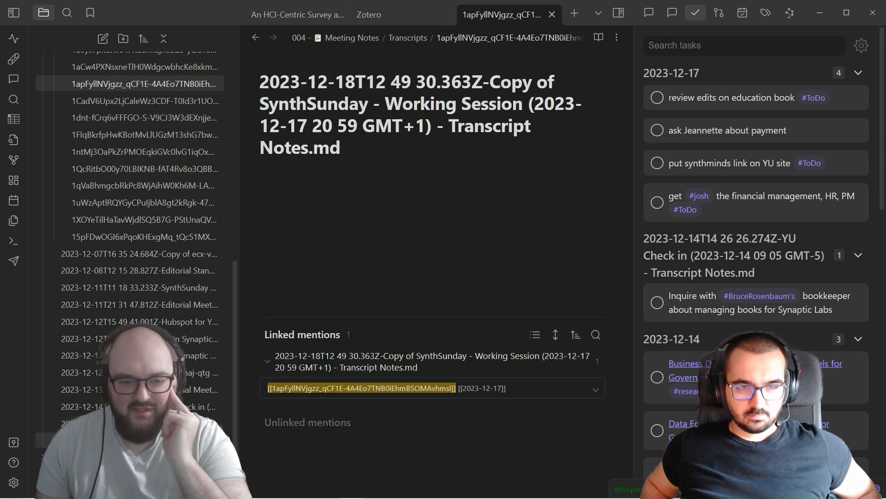
# Open the linked summary note and read its participant updates and per-person #todo action items.
pyautogui.click(362, 388)
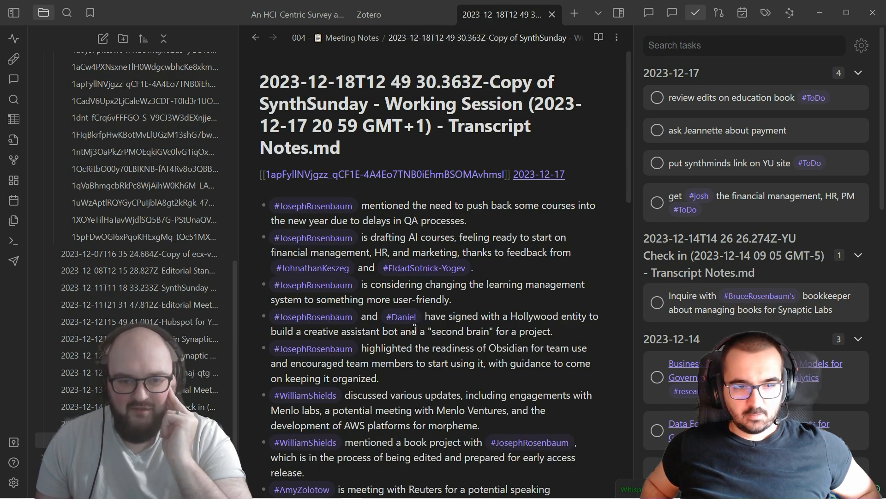
pyautogui.scroll(-3)
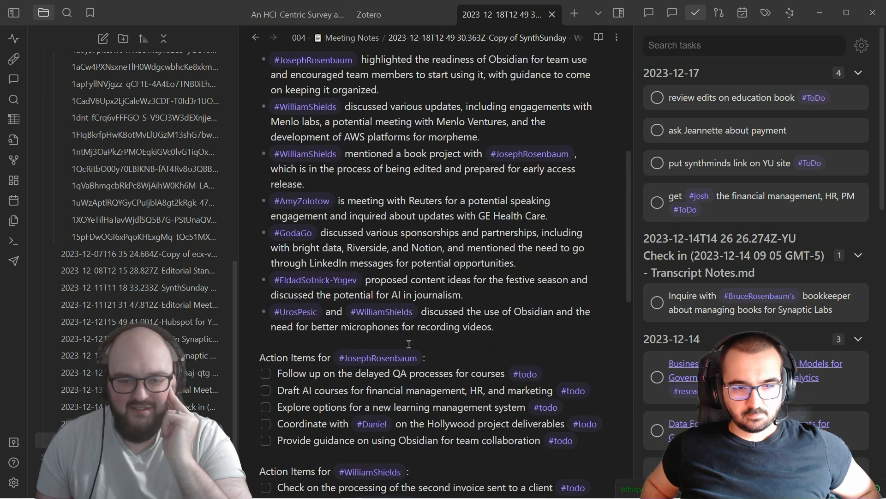
pyautogui.scroll(-3)
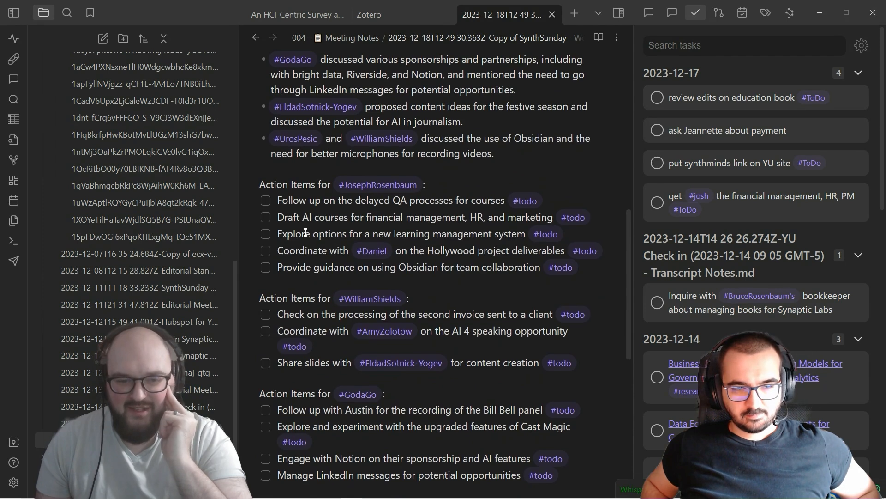
pyautogui.scroll(-3)
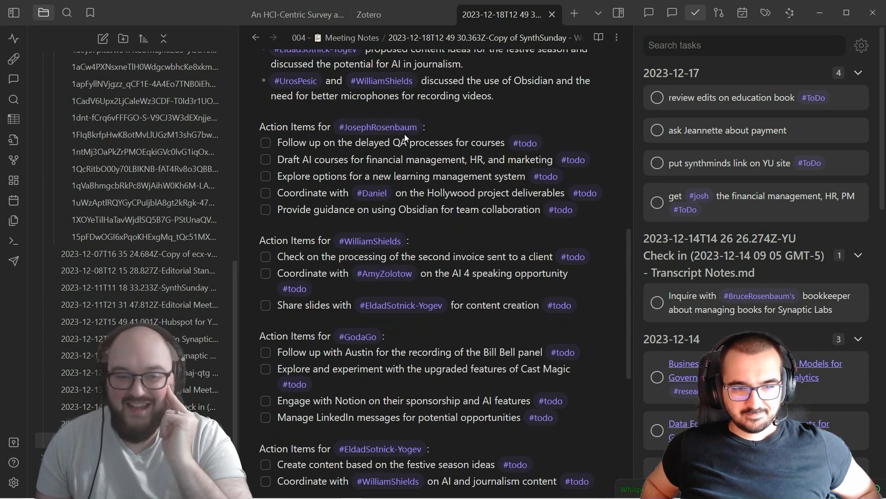
pyautogui.scroll(-3)
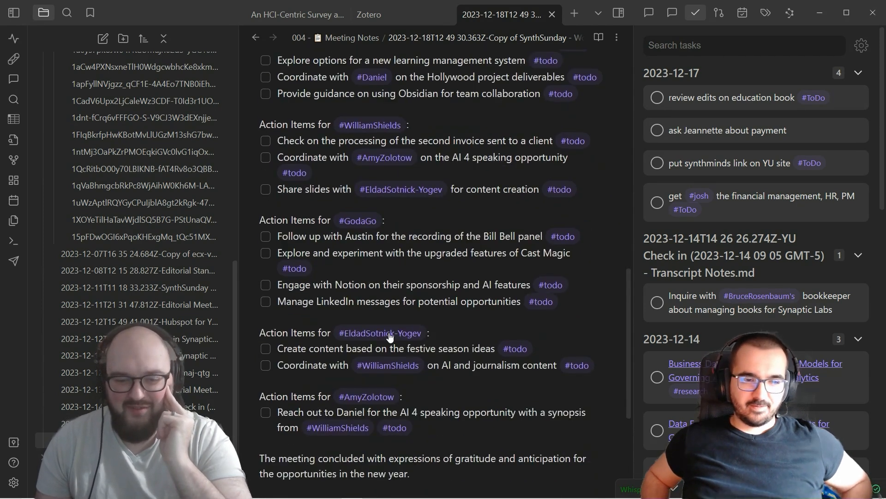
pyautogui.scroll(-3)
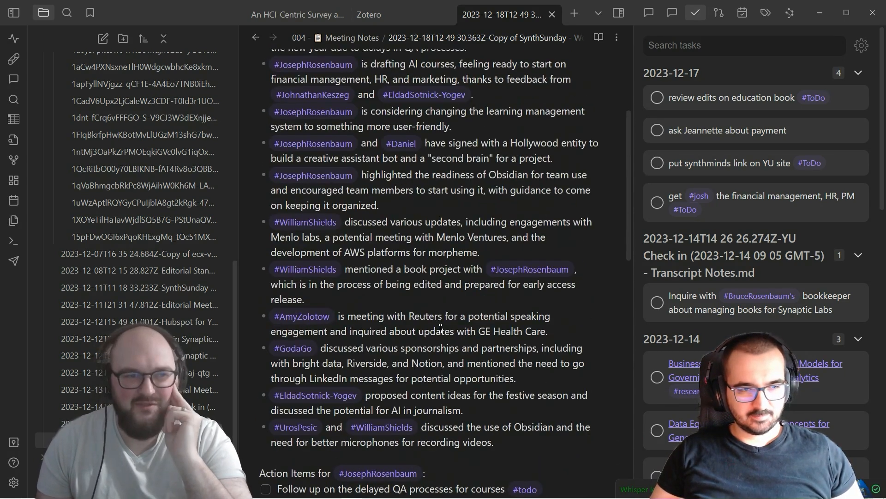
pyautogui.scroll(-3)
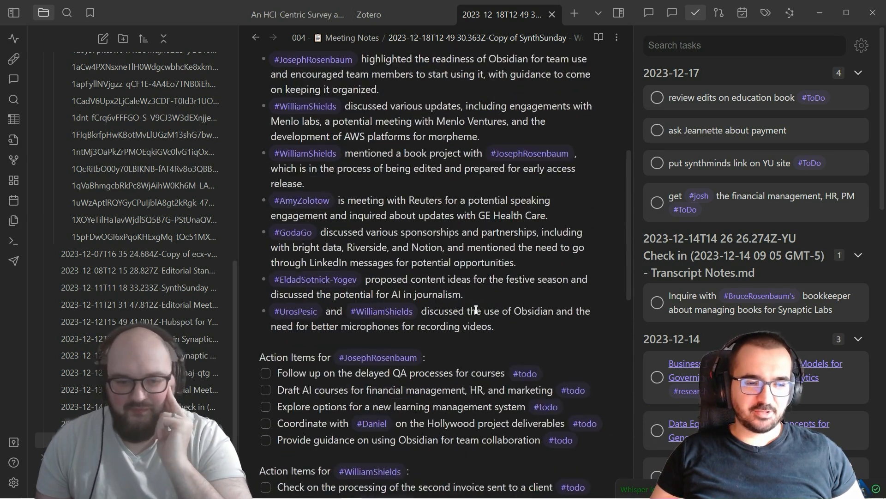
pyautogui.scroll(-3)
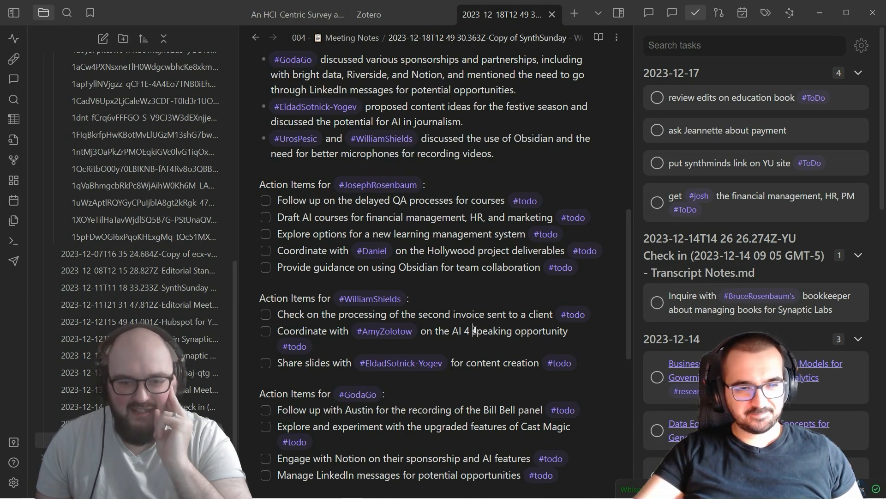
pyautogui.moveTo(735, 252)
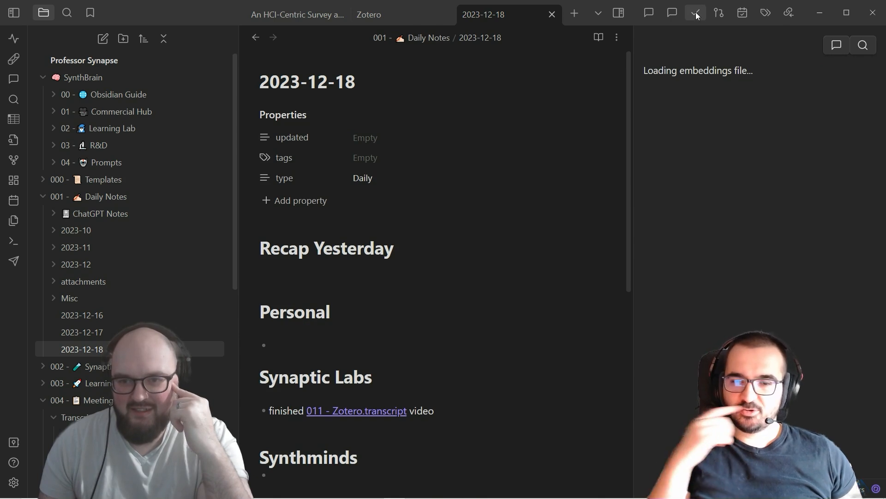
# Show Obsidian's task list and scroll to the SynthSunday note's 15 action items.
pyautogui.click(698, 13)
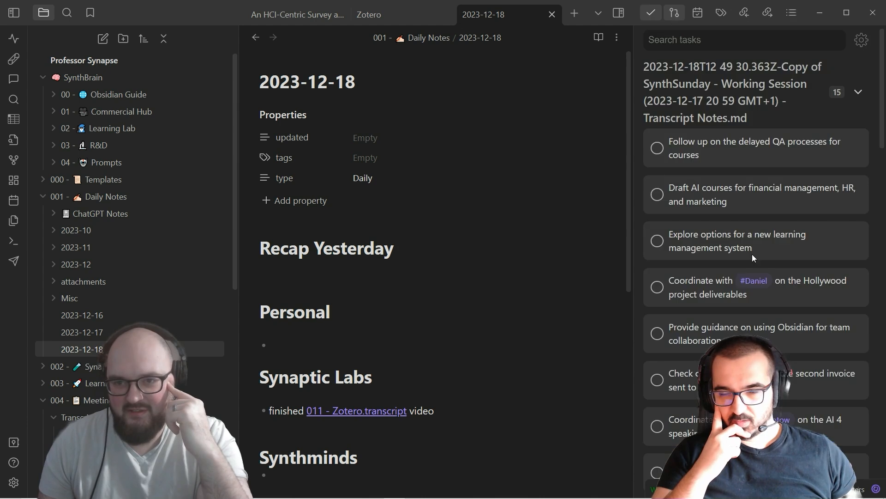
pyautogui.scroll(-3)
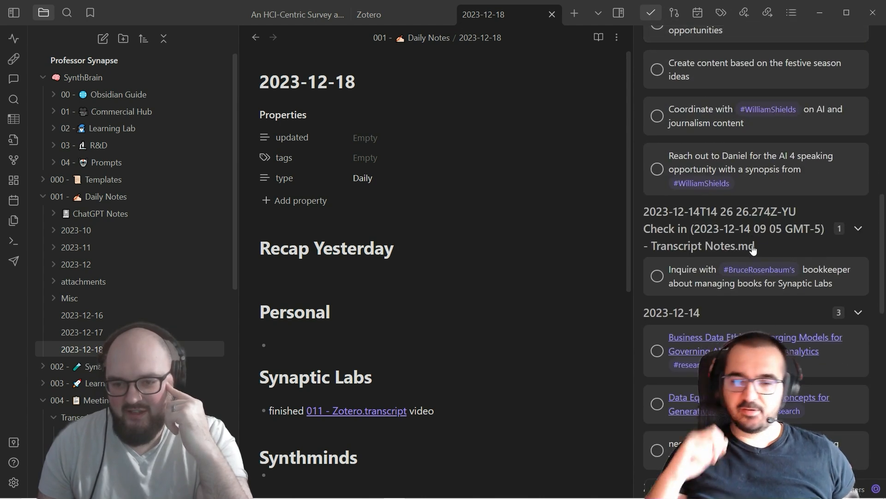